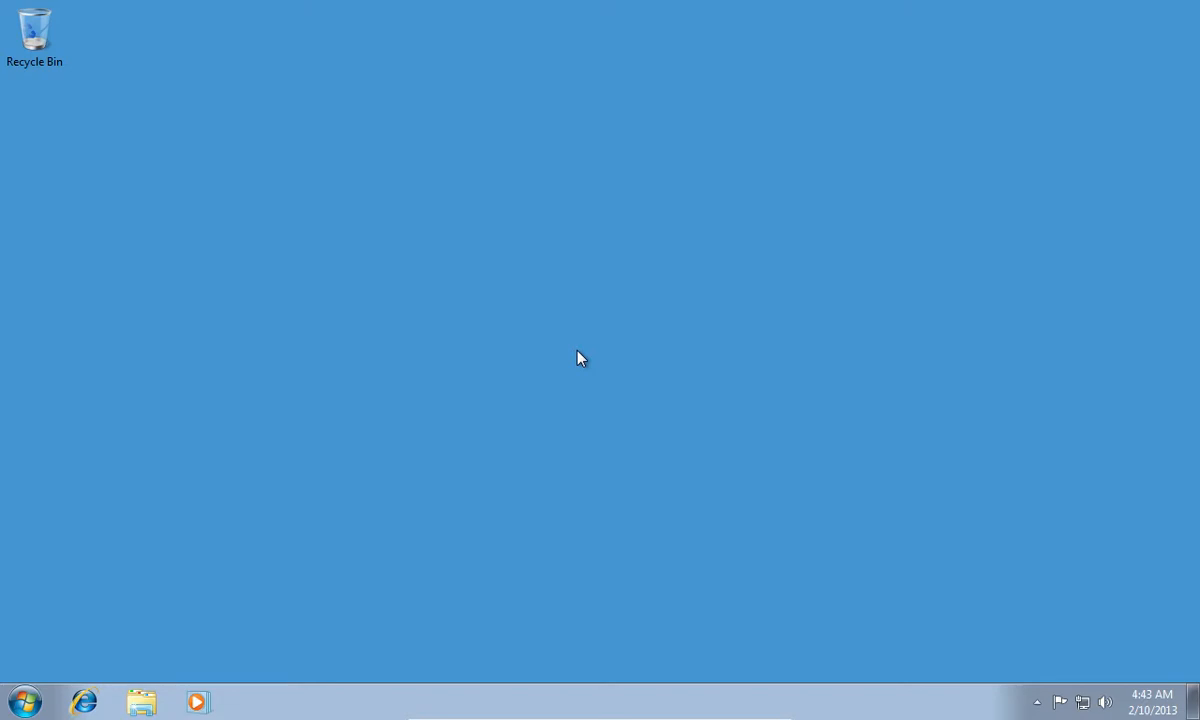
Launch Internet Explorer and go to paypal.com, entering the account email and password
{"action": "left_click", "coordinate": [84, 700]}
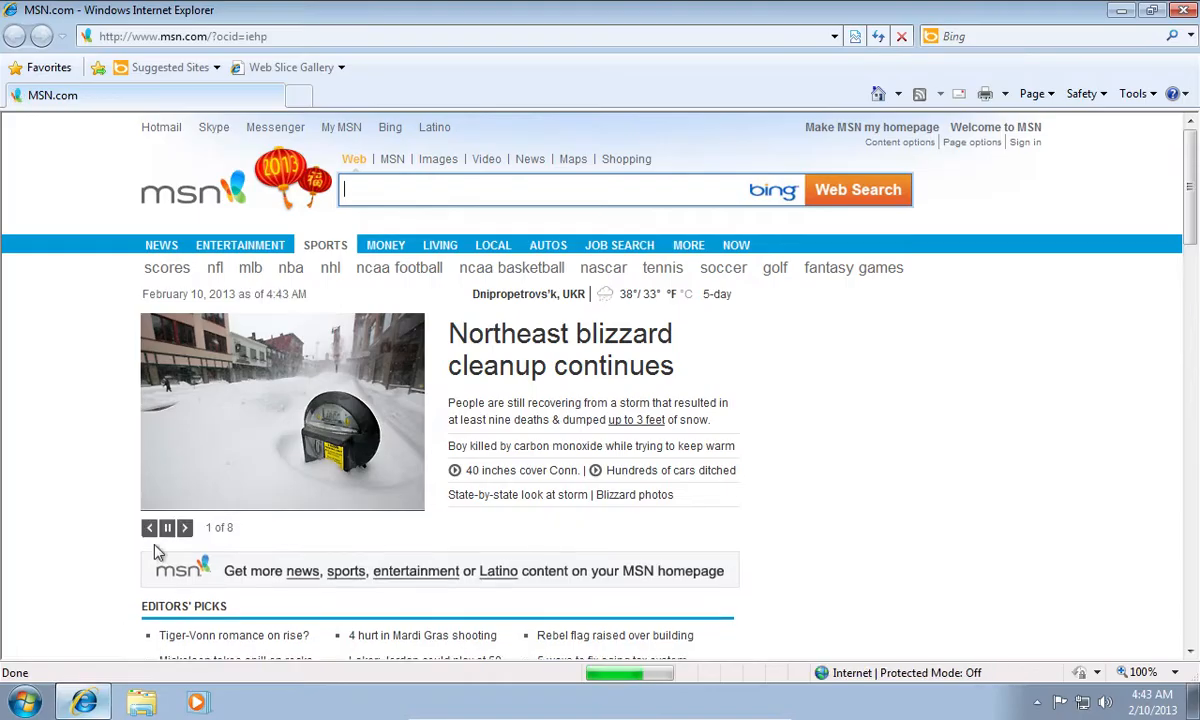
{"action": "type", "text": "paypal"}
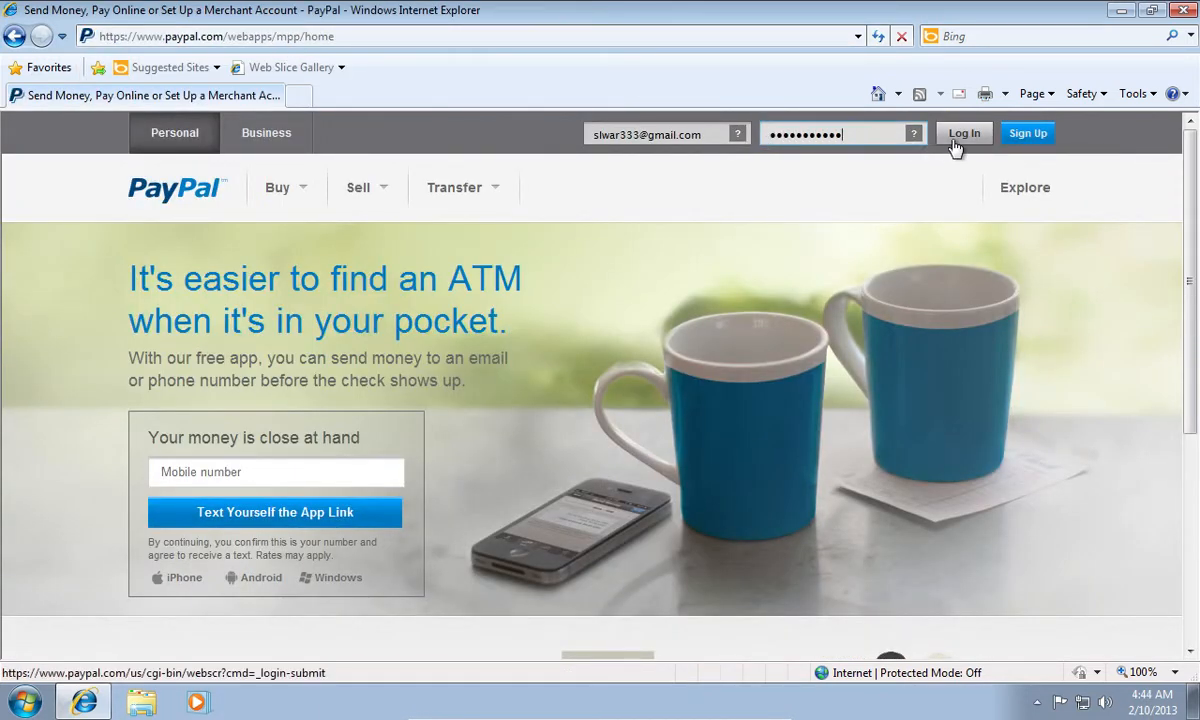
Log in to PayPal and go to My Personal Info under Profile
{"action": "left_click", "coordinate": [964, 132]}
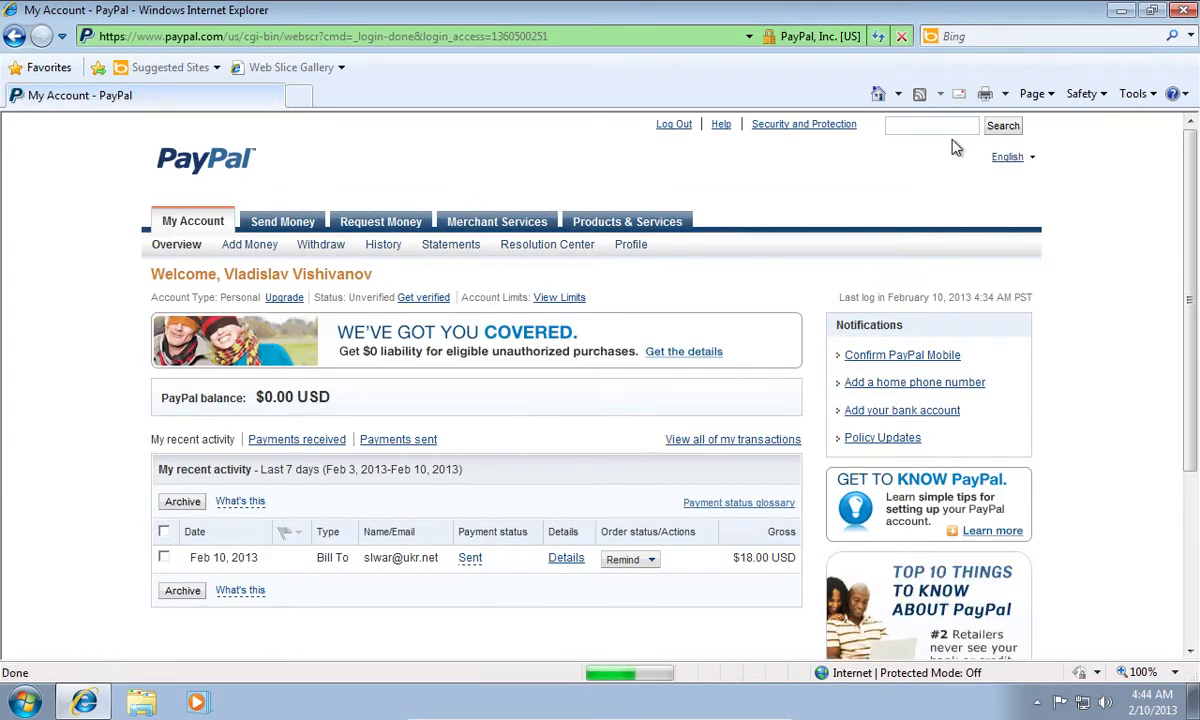
{"action": "left_click", "coordinate": [630, 244]}
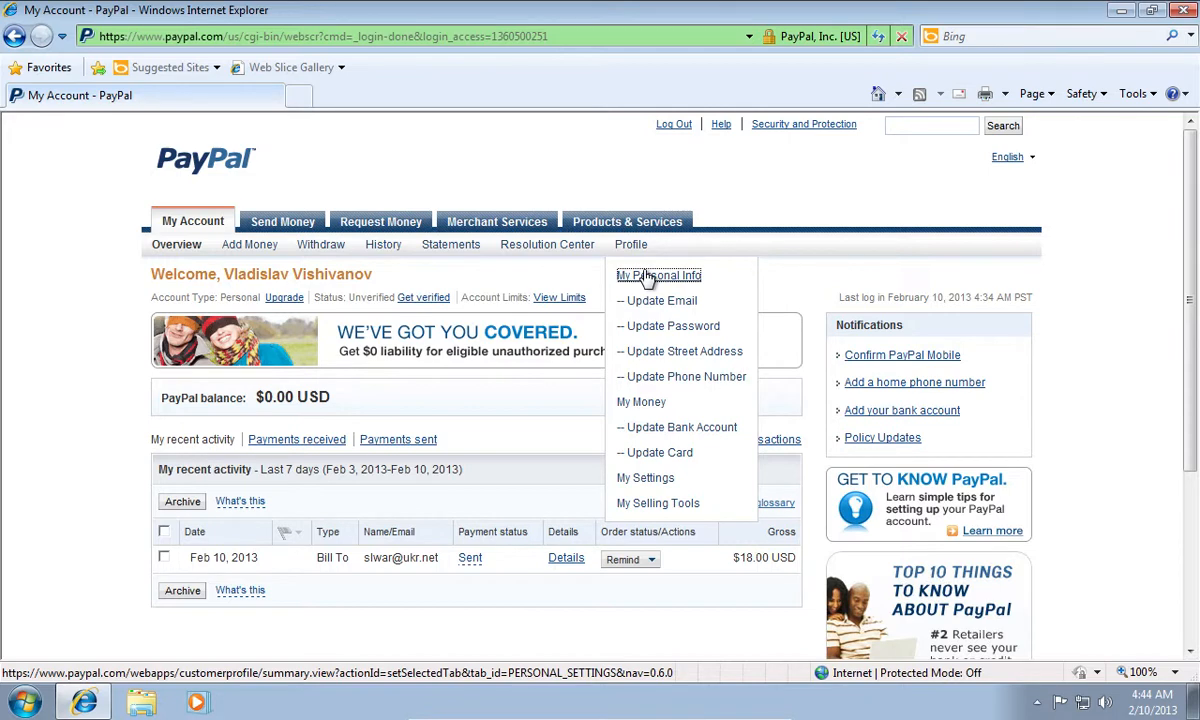
{"action": "left_click", "coordinate": [658, 276]}
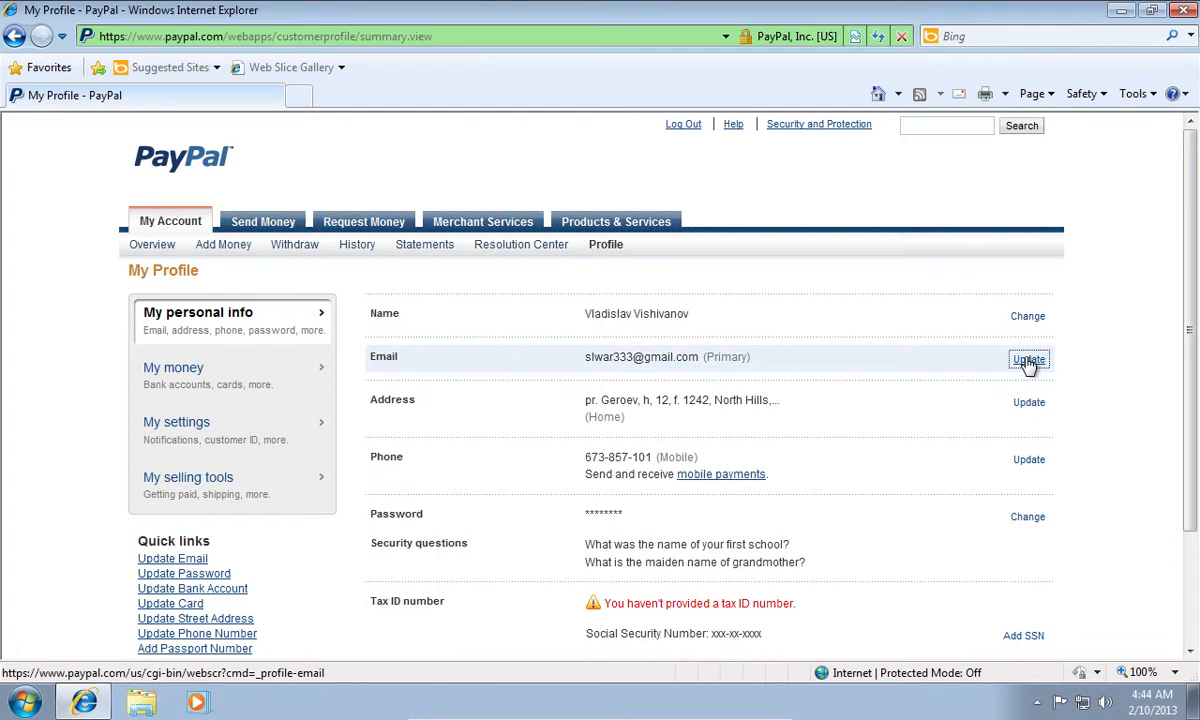
Add the new Gmail address to the account's email list and save it
{"action": "left_click", "coordinate": [1028, 360]}
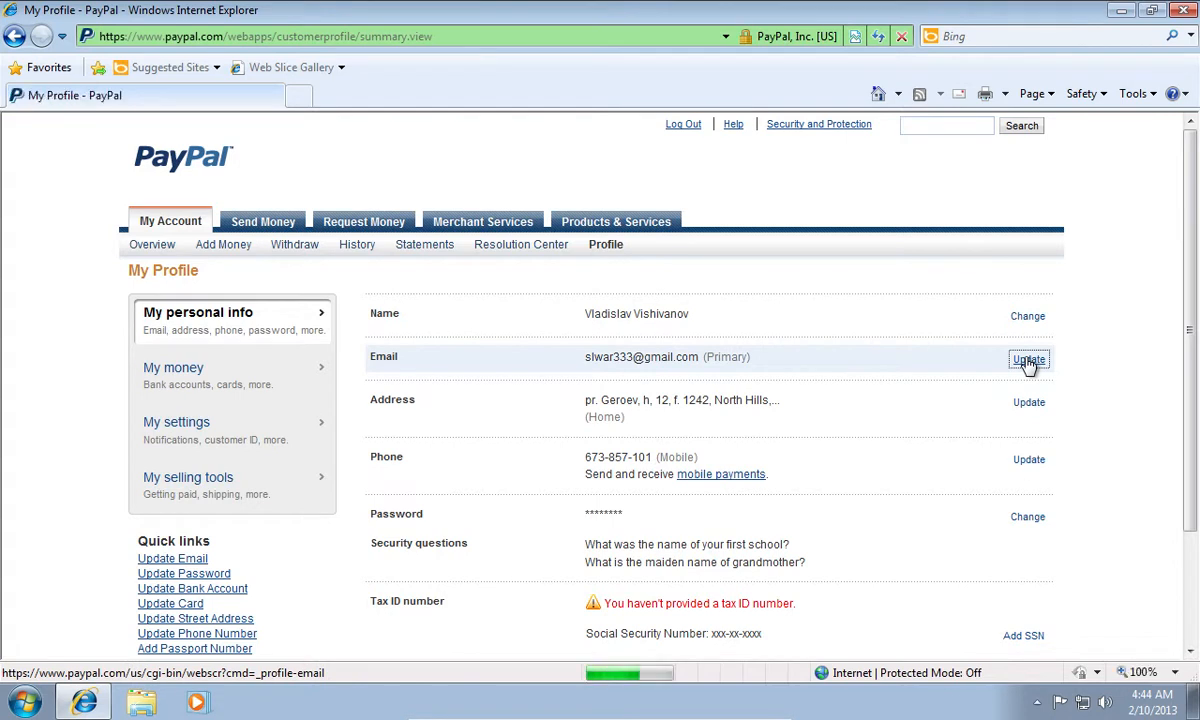
{"action": "left_click", "coordinate": [1028, 360]}
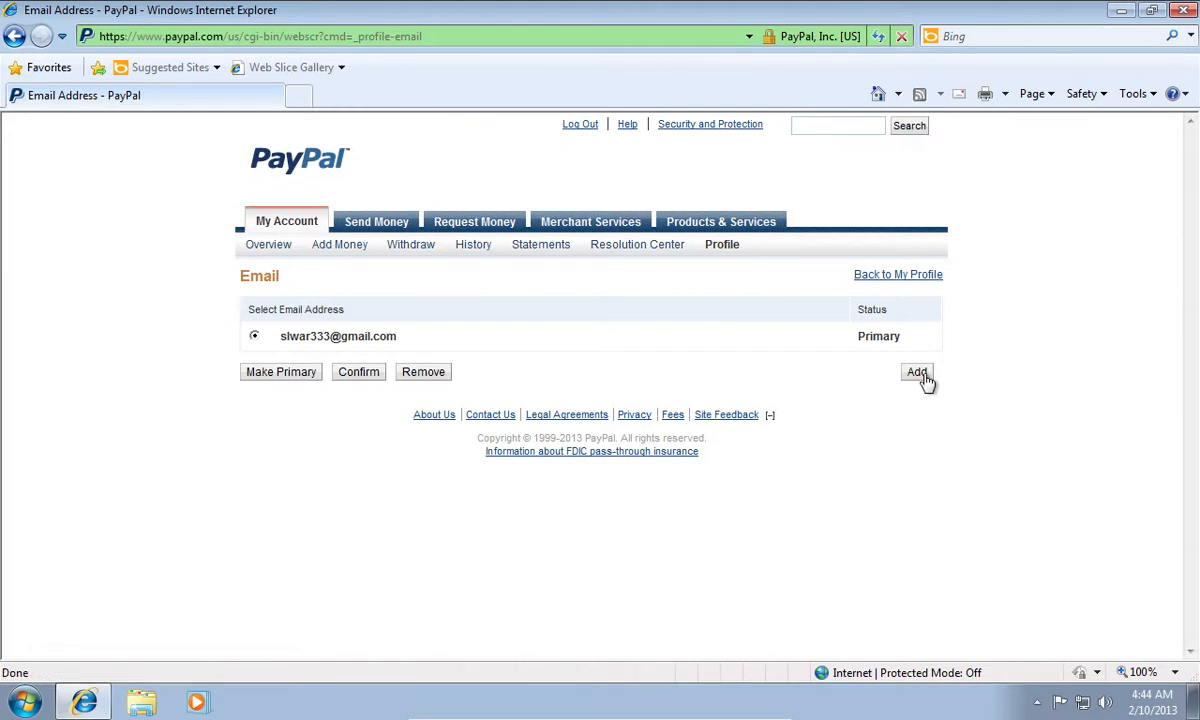
{"action": "left_click", "coordinate": [916, 372]}
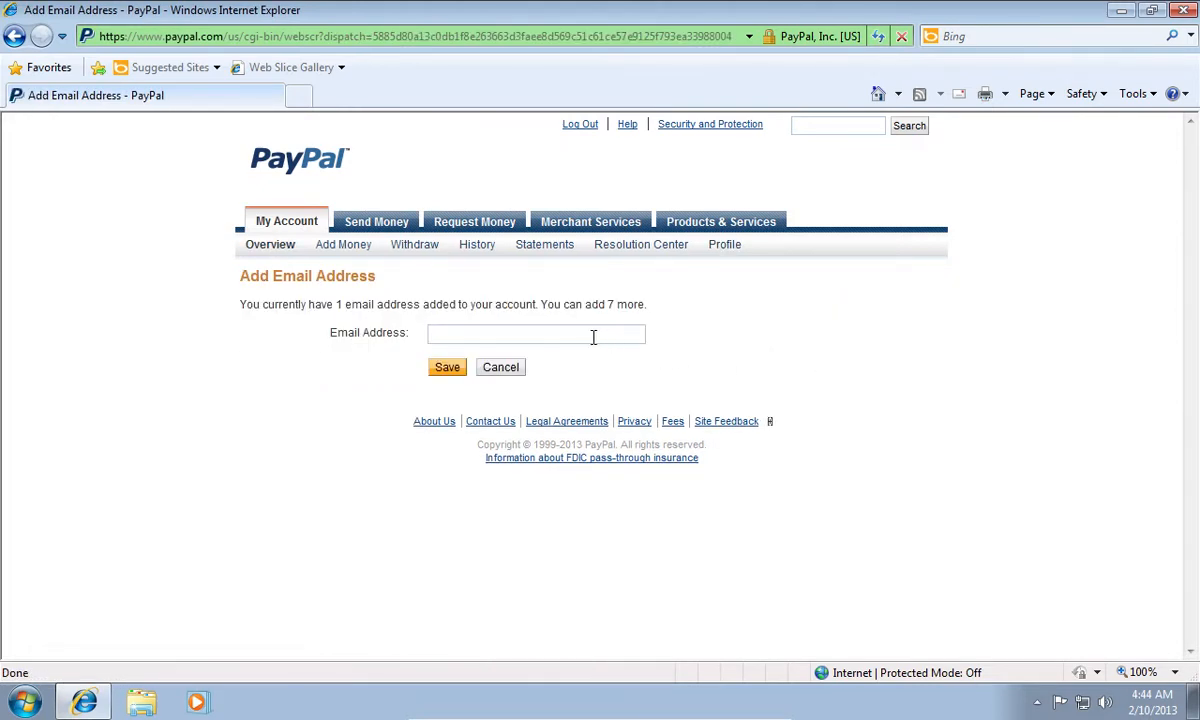
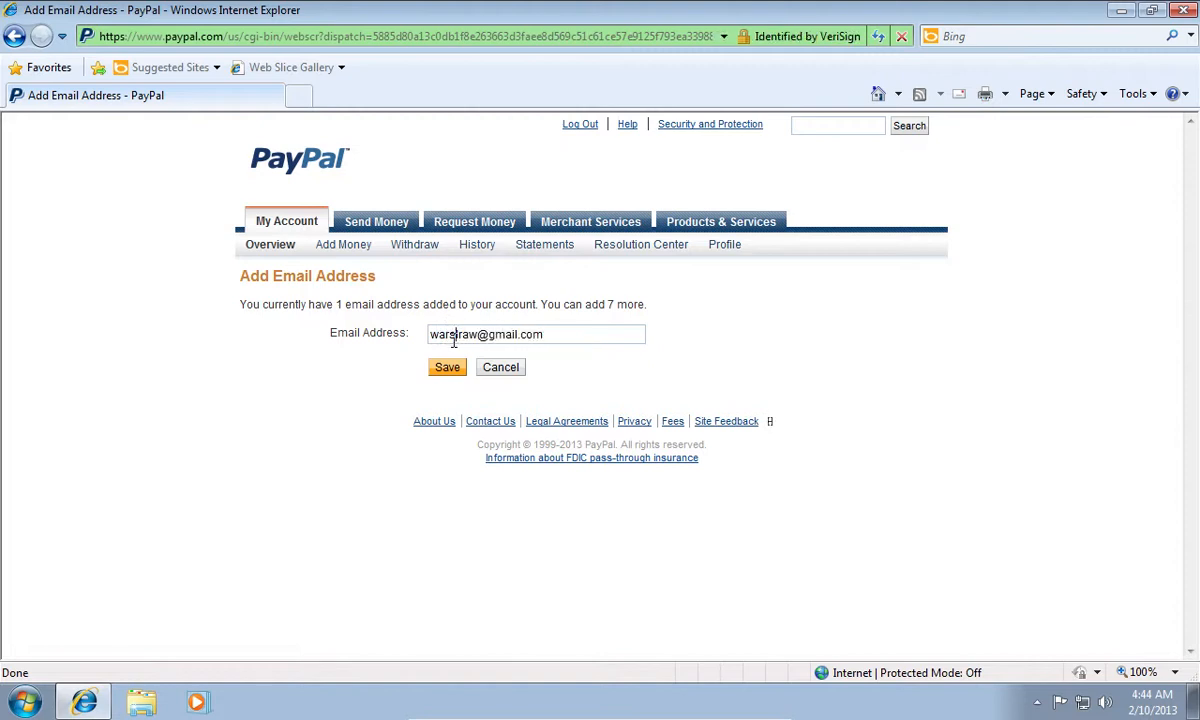
{"action": "left_click", "coordinate": [448, 366]}
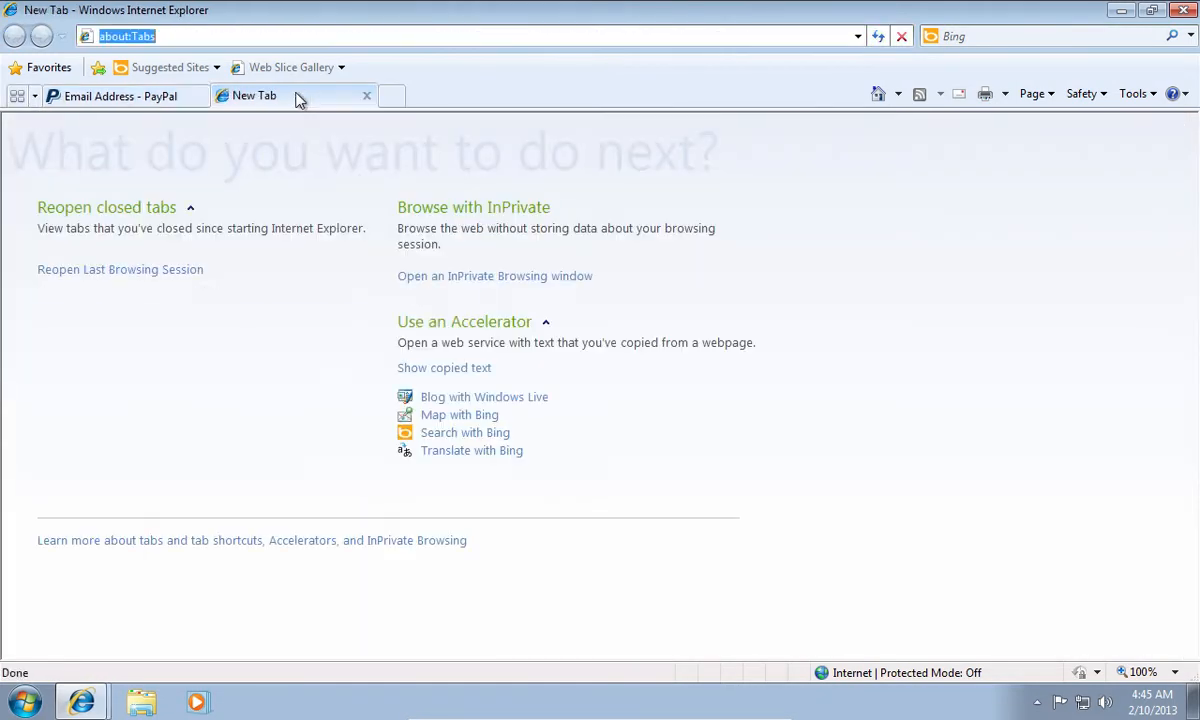
Load gmail.com, request a confirmation email for the new unconfirmed address, and return to Gmail
{"action": "type", "text": "gmail.com"}
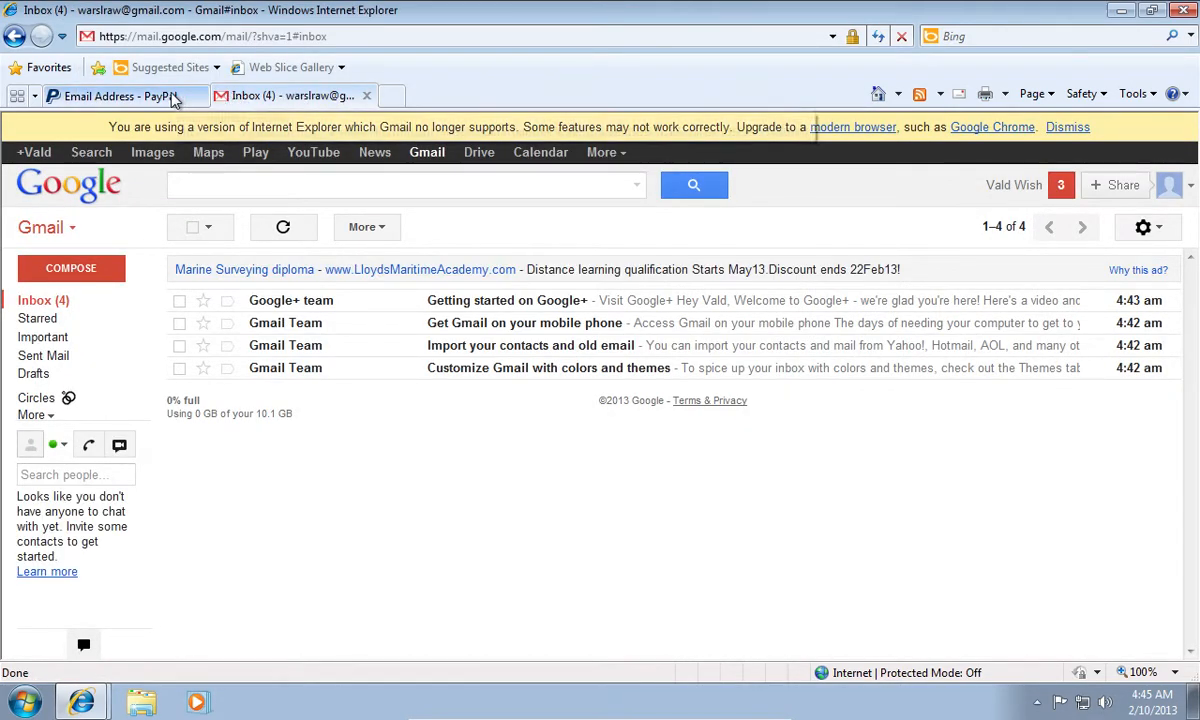
{"action": "left_click", "coordinate": [116, 96]}
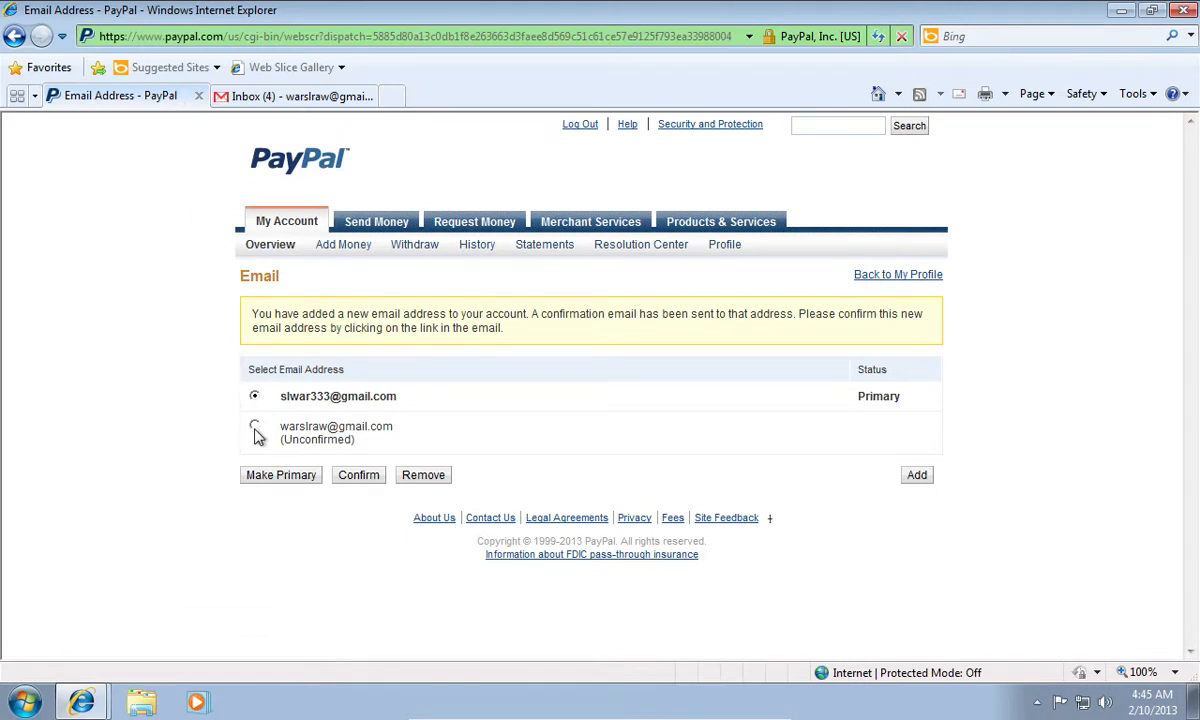
{"action": "left_click", "coordinate": [256, 420]}
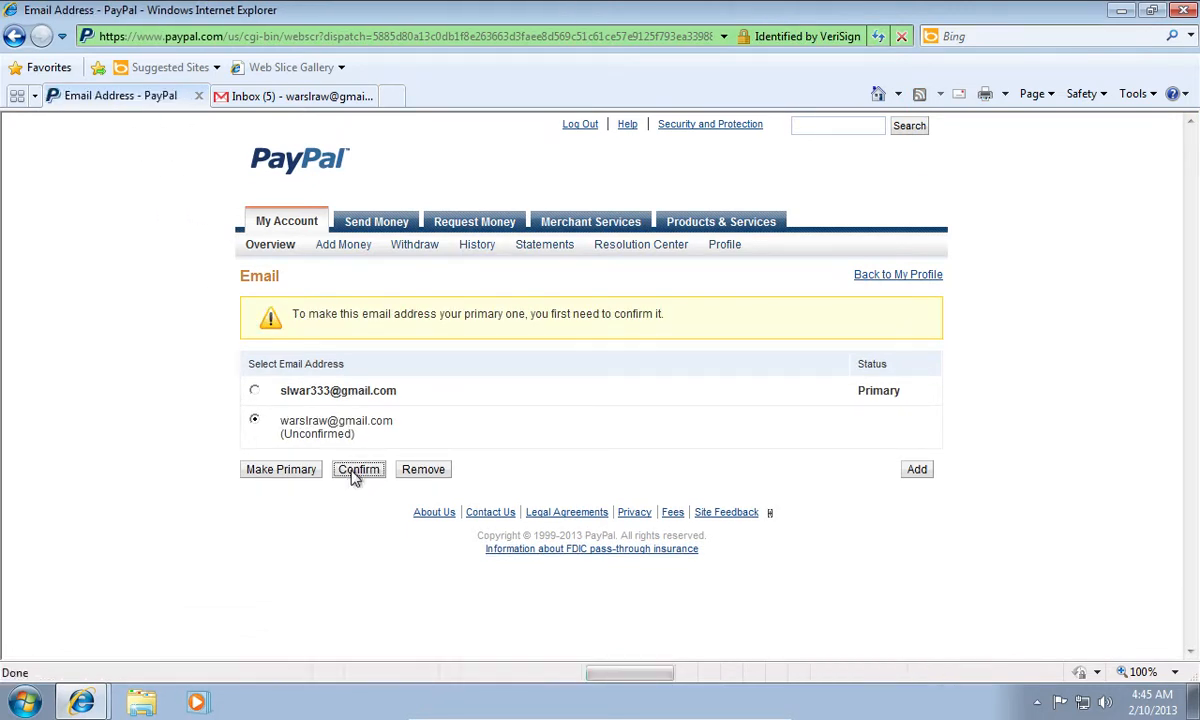
{"action": "left_click", "coordinate": [358, 468]}
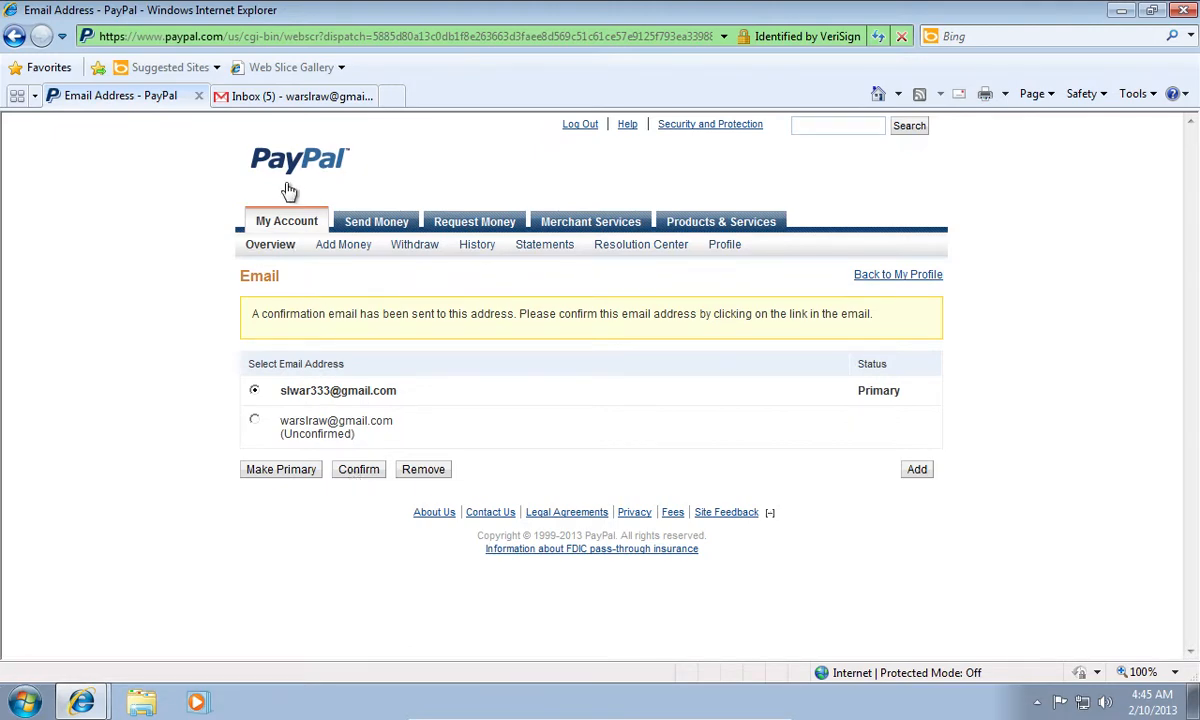
{"action": "left_click", "coordinate": [290, 96]}
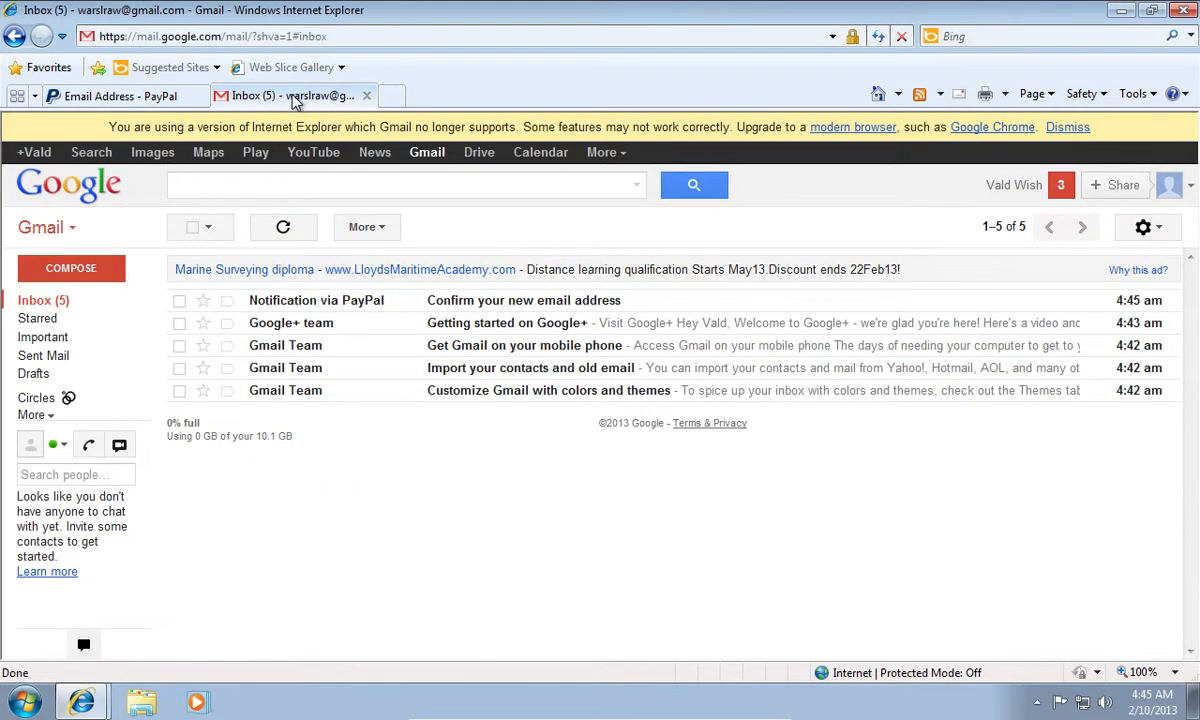
Read PayPal's 'Confirm your new email address' message and follow its Confirm My Email Address link
{"action": "left_click", "coordinate": [524, 300]}
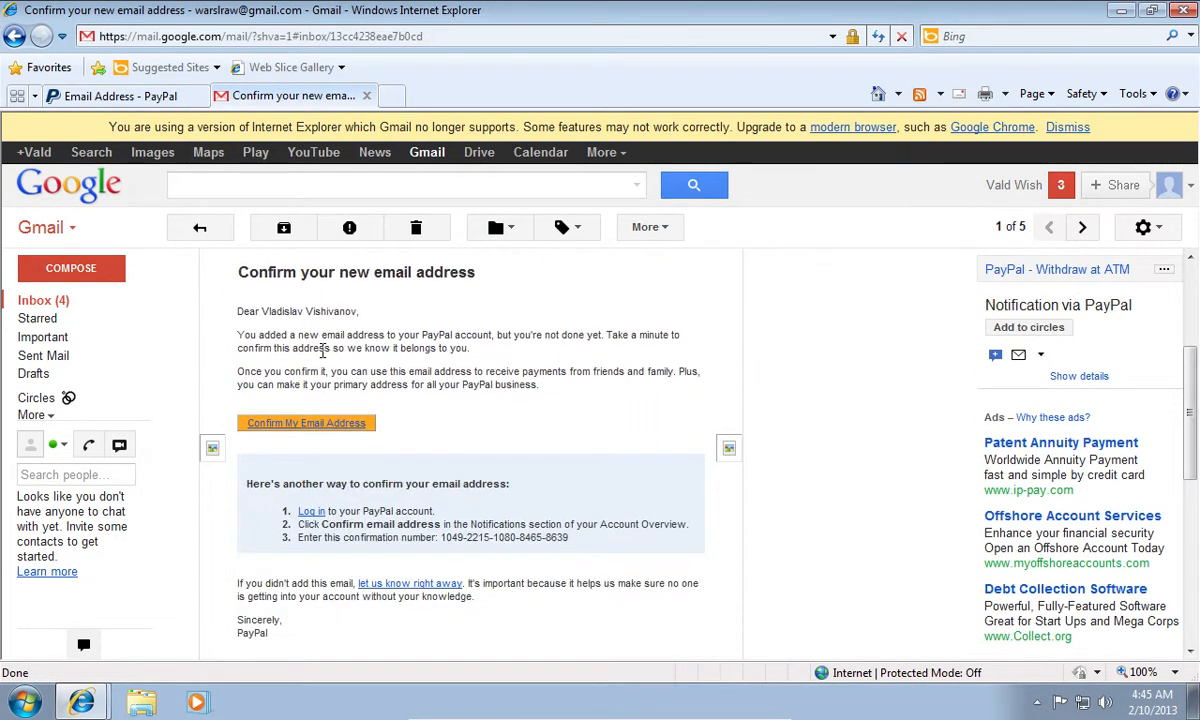
{"action": "mouse_move", "coordinate": [308, 422]}
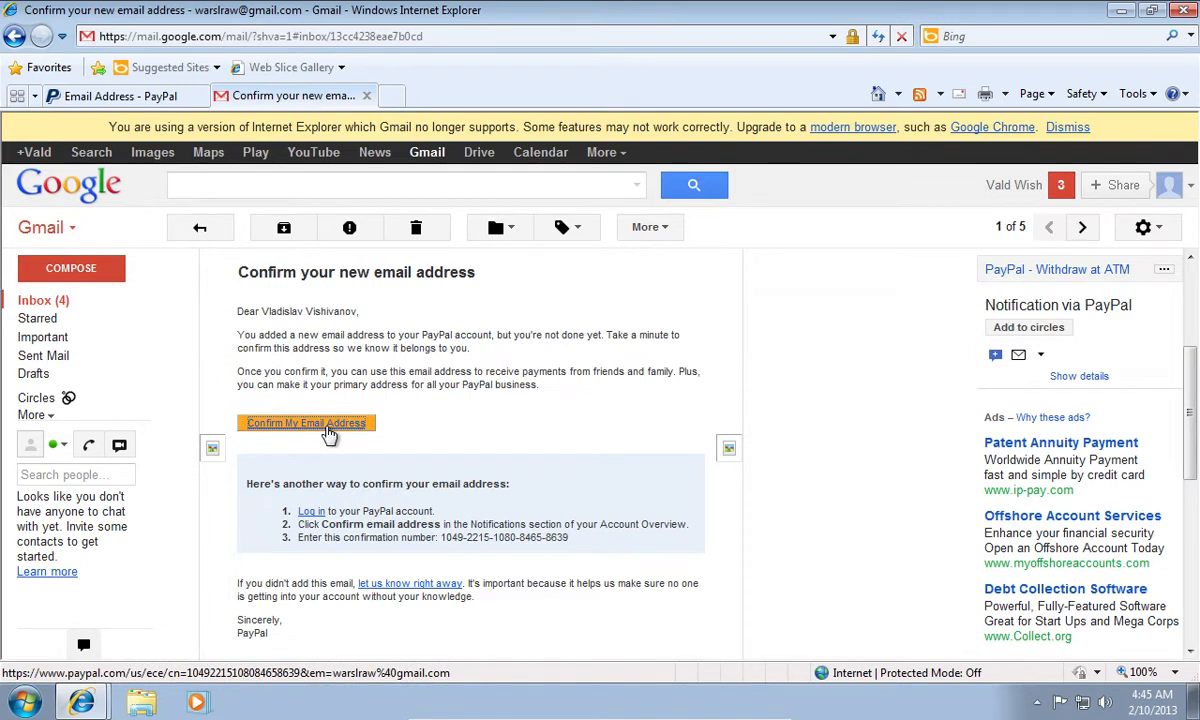
{"action": "left_click", "coordinate": [308, 422]}
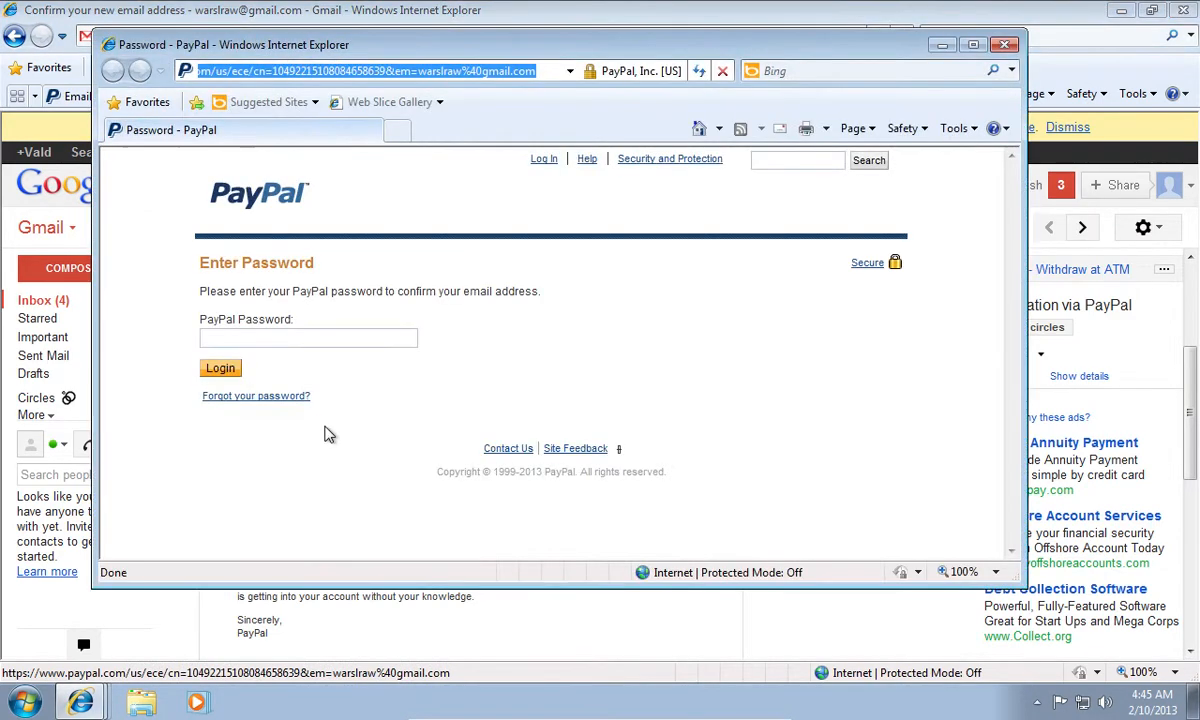
Enter the PayPal password and log in so the new address shows as confirmed
{"action": "type", "text": "•••"}
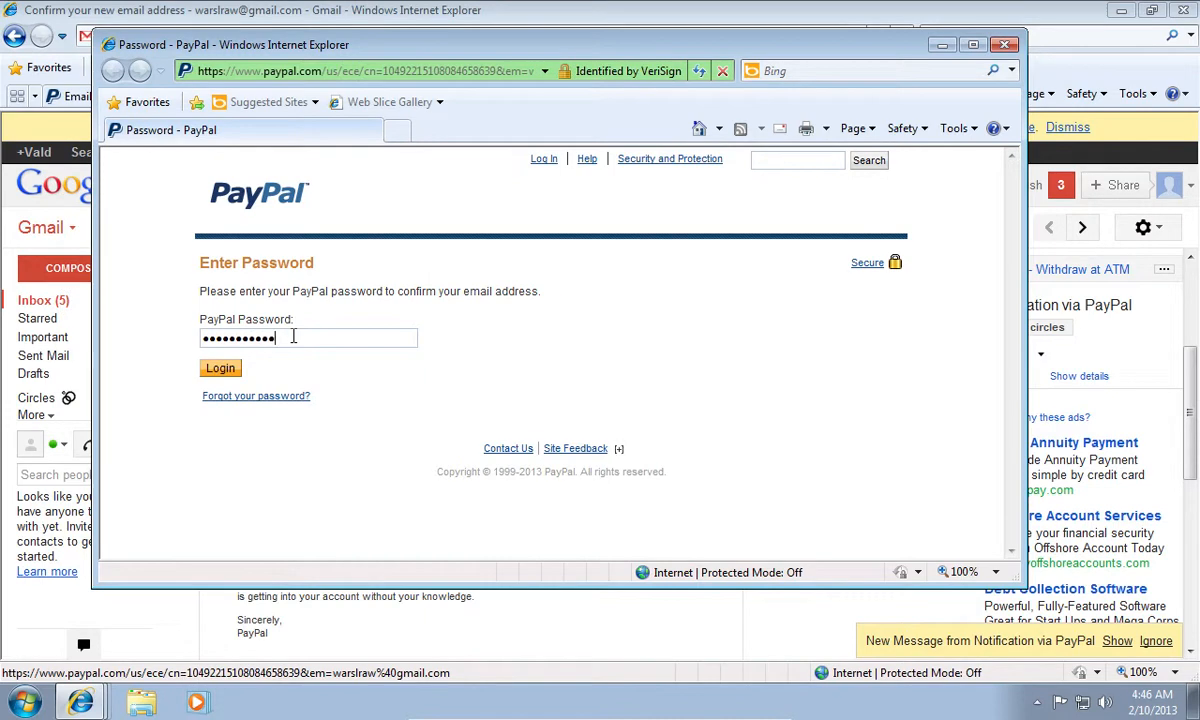
{"action": "left_click", "coordinate": [220, 368]}
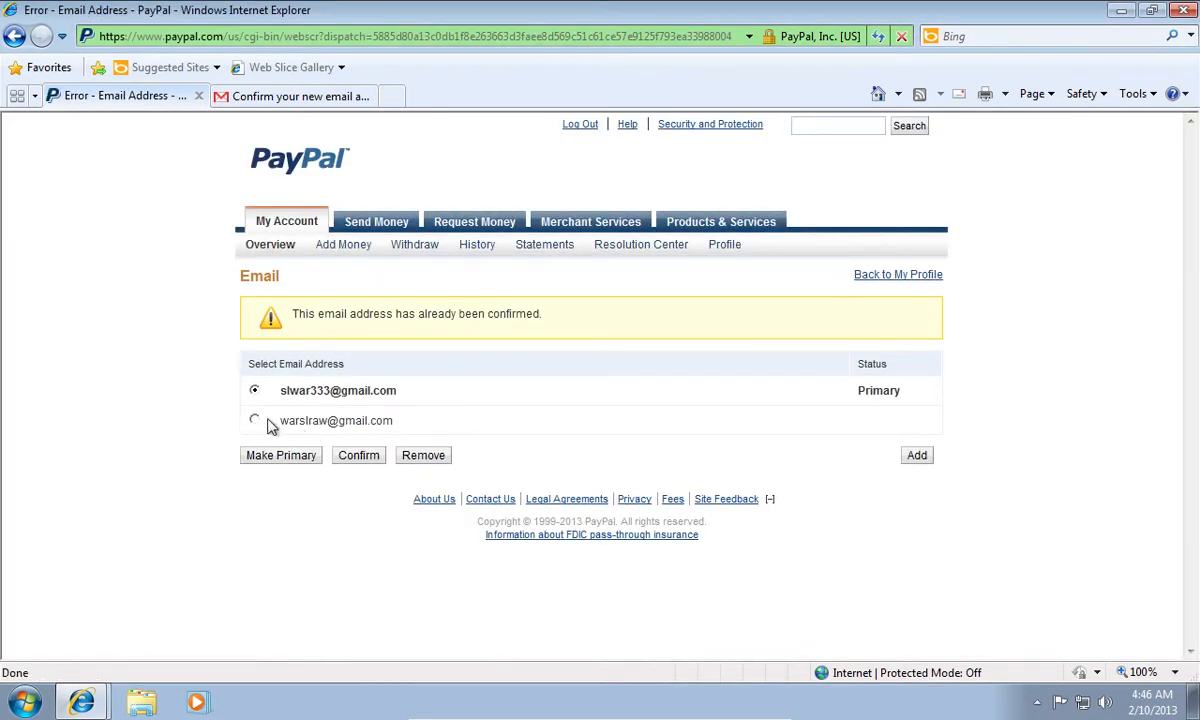
Select the newly confirmed address and choose Make Primary
{"action": "left_click", "coordinate": [256, 420]}
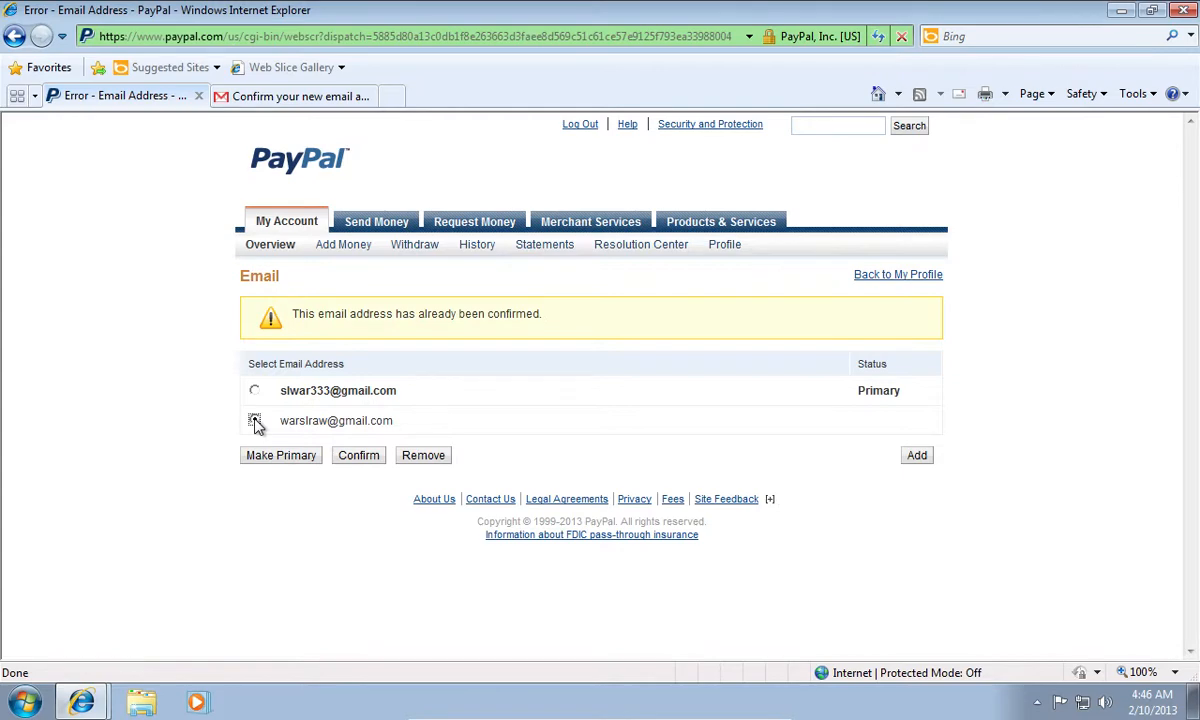
{"action": "left_click", "coordinate": [254, 420]}
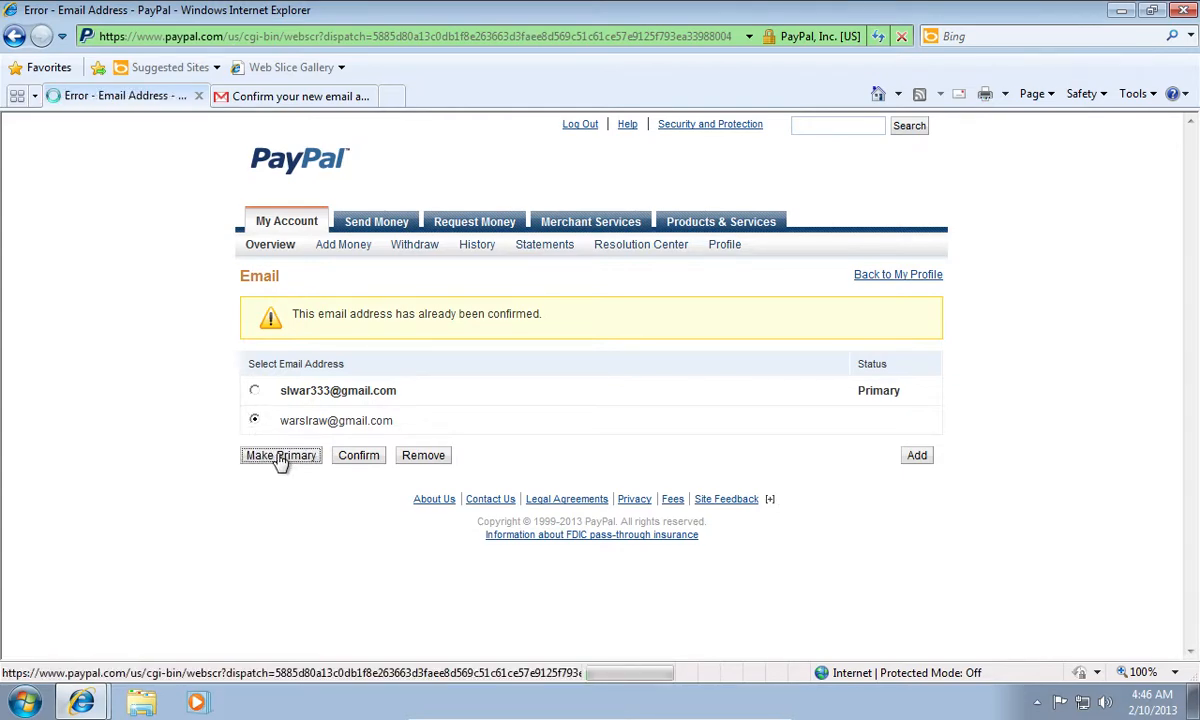